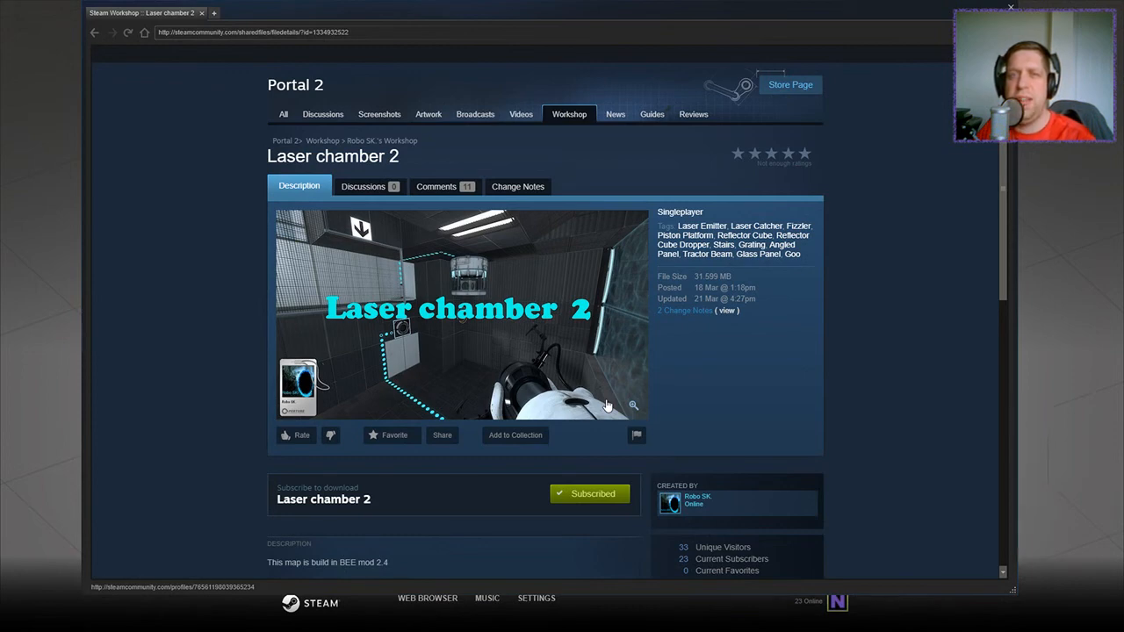
- Scroll down the Workshop page for 'Laser chamber 2' to confirm its subscribed status
scroll(down, 3)
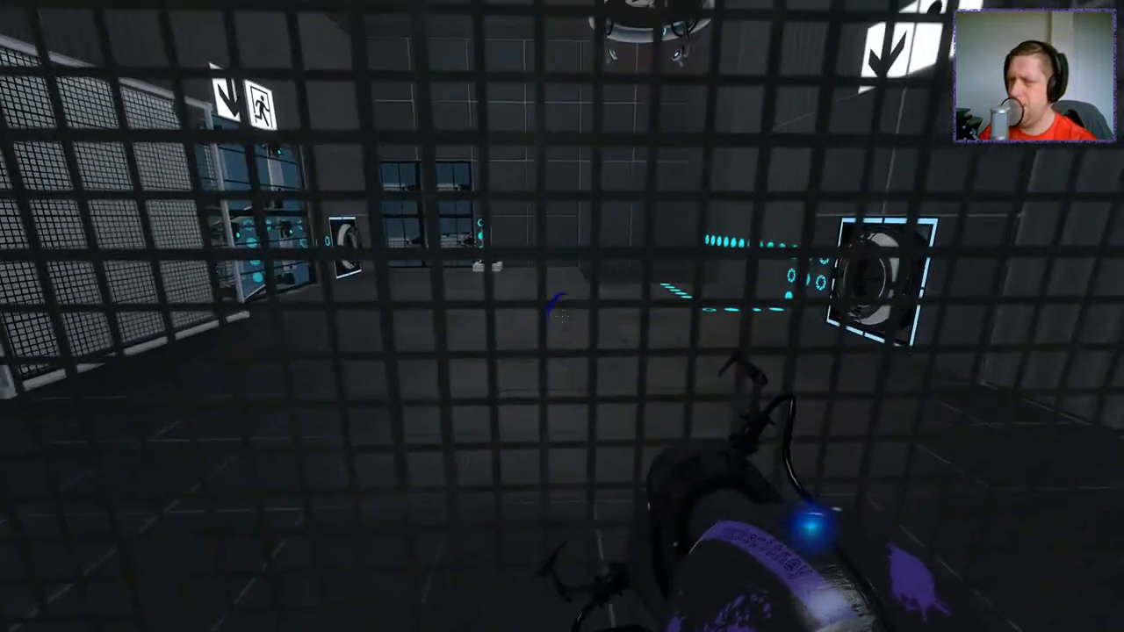
mouse_move(562, 316)
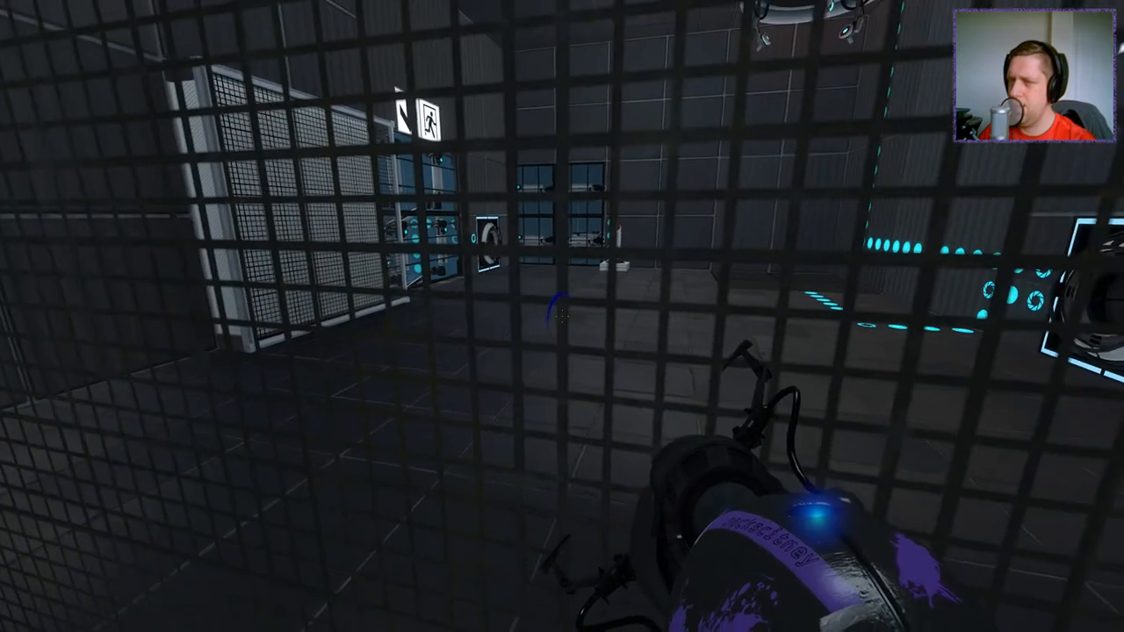
mouse_move(562, 316)
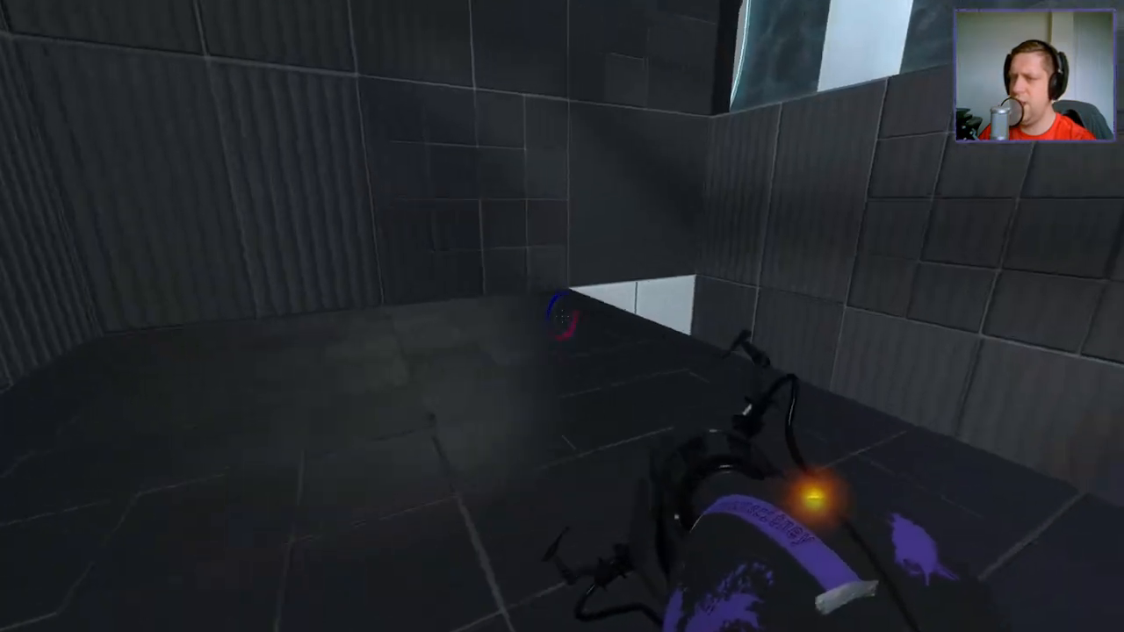
- Place portals in the dark room, on the pit floor and on the tiled floor while exploring
click(562, 316)
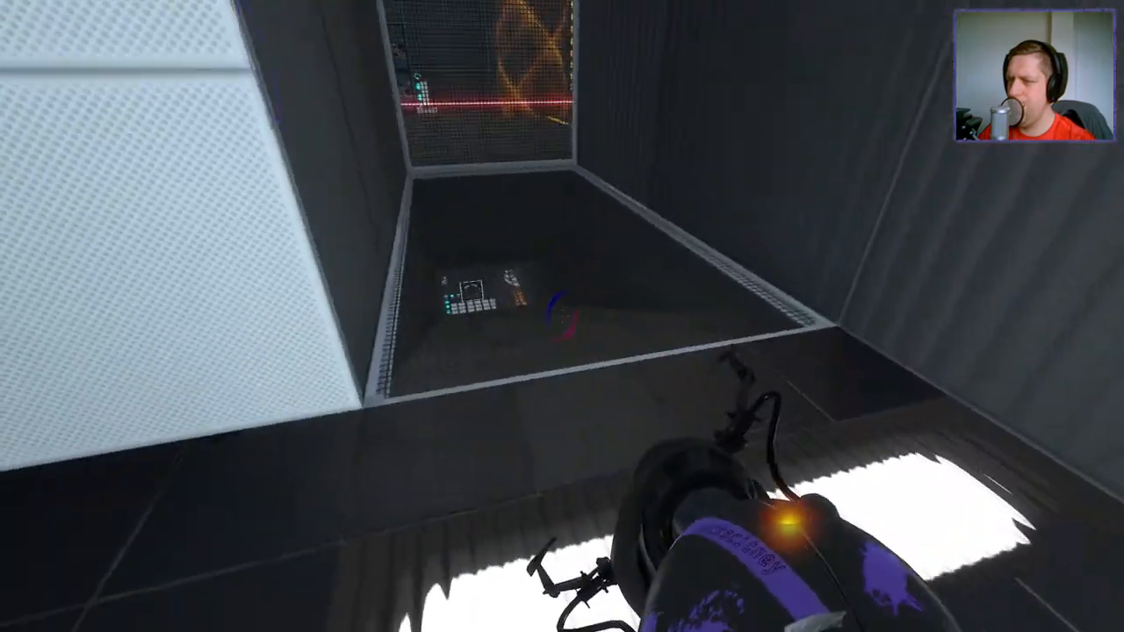
click(562, 316)
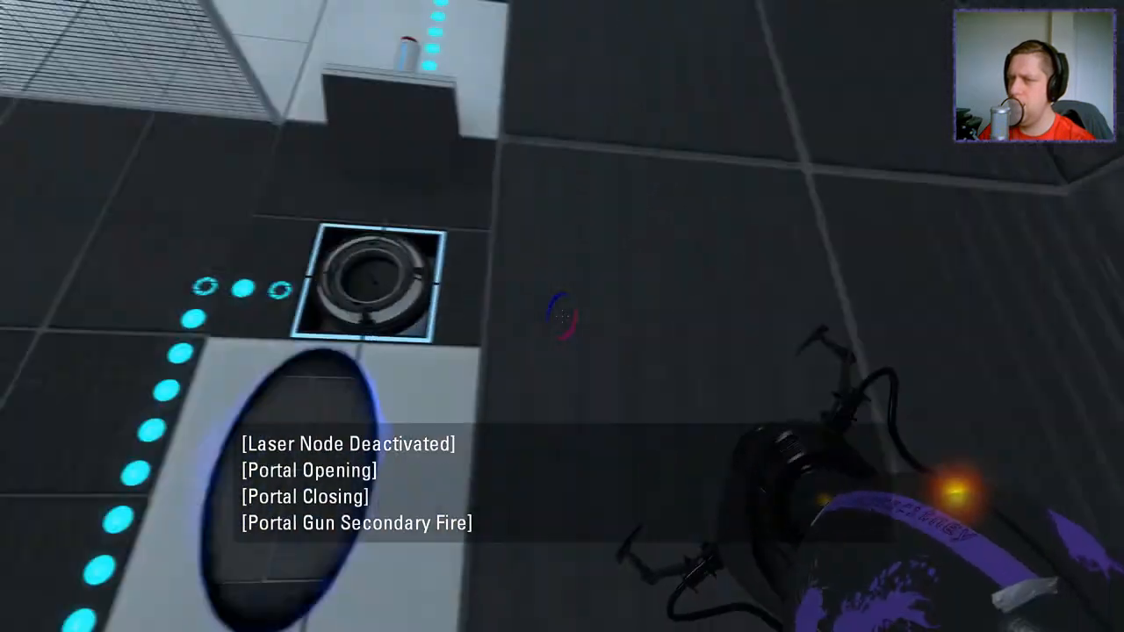
mouse_move(562, 316)
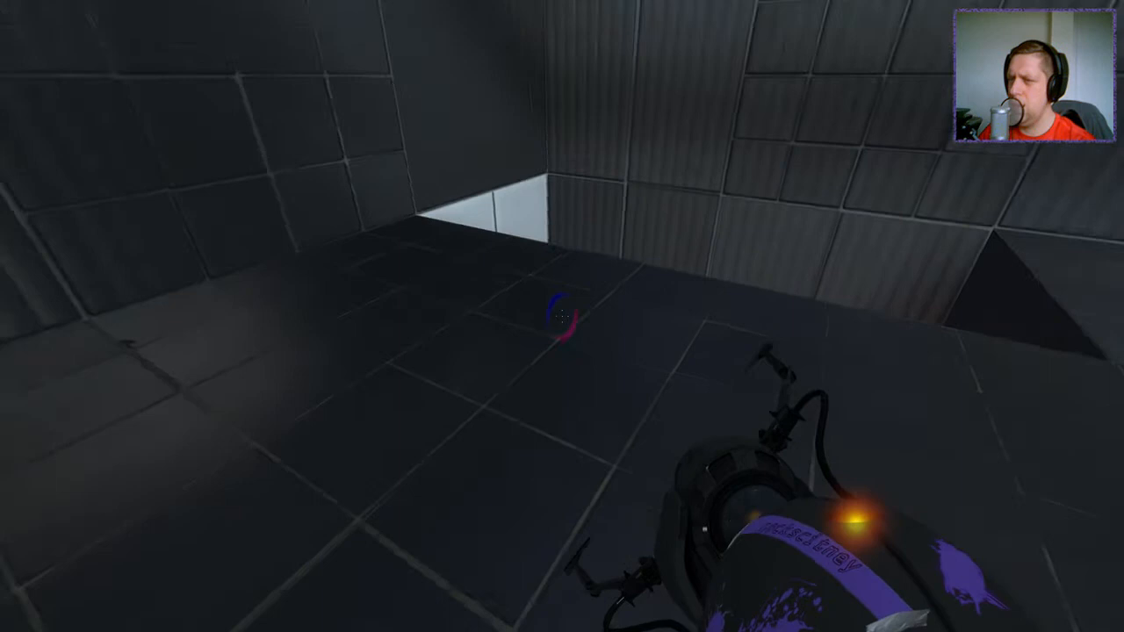
mouse_move(562, 317)
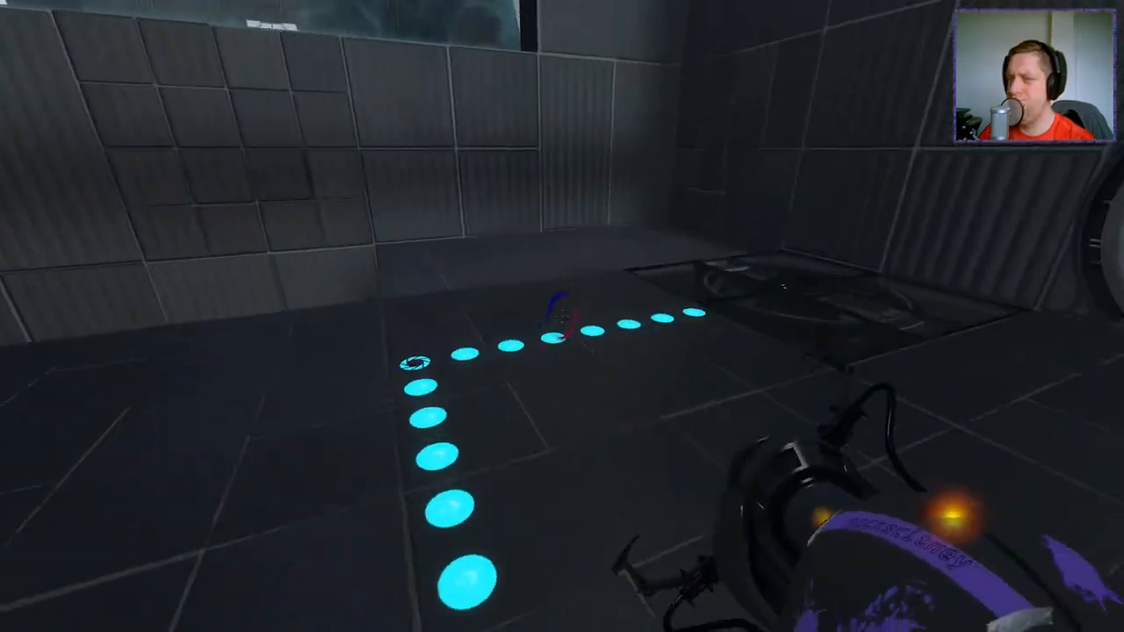
click(562, 316)
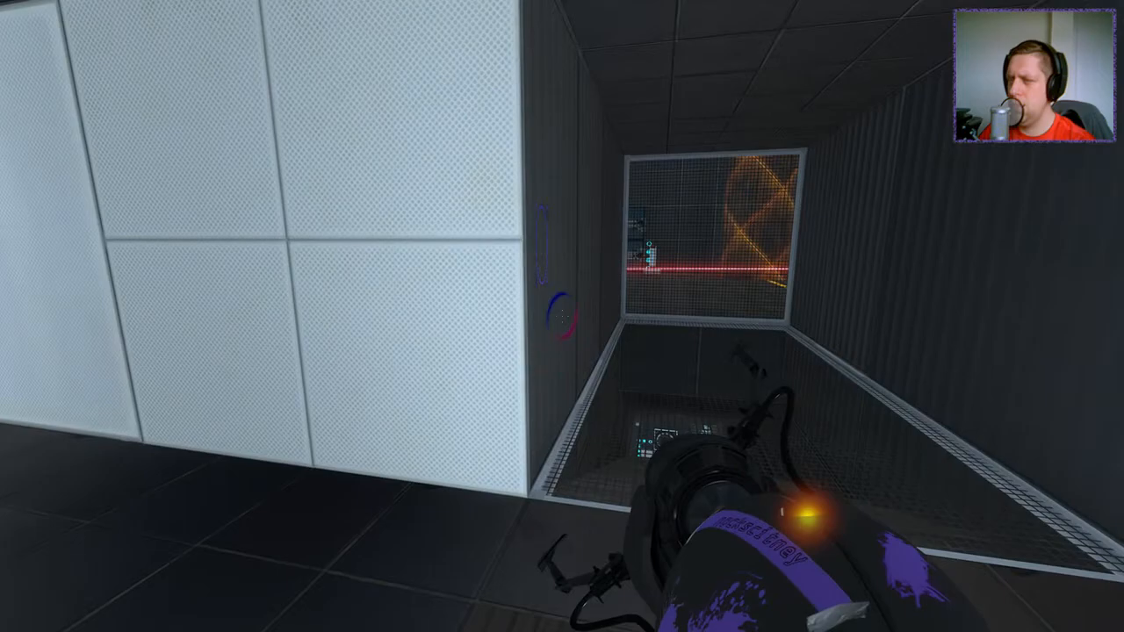
mouse_move(562, 316)
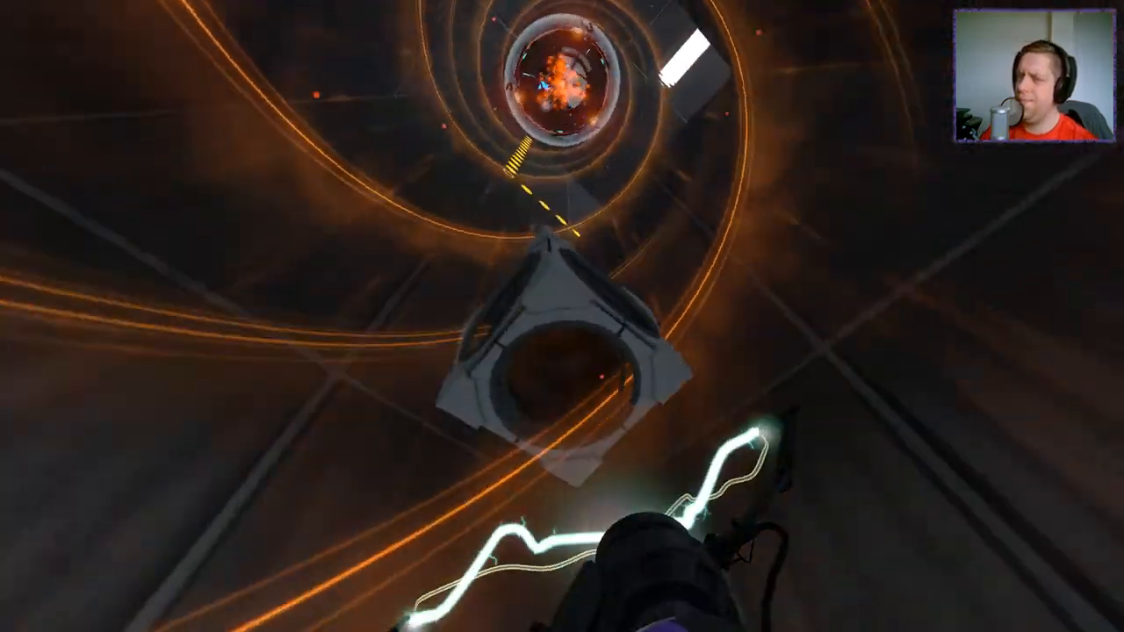
mouse_move(562, 316)
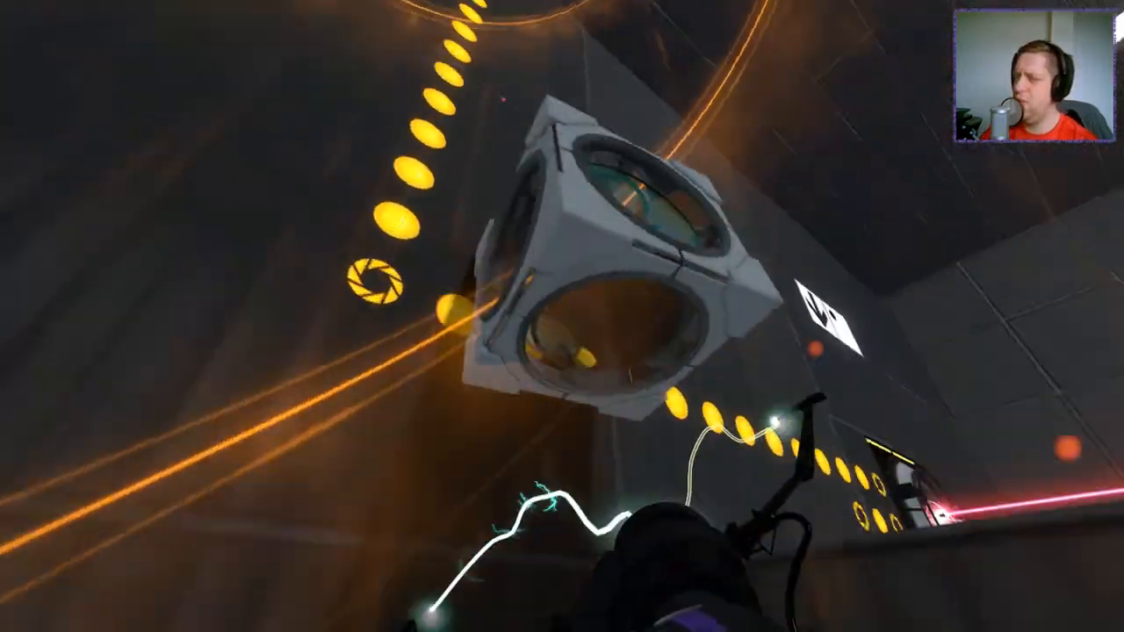
mouse_move(562, 316)
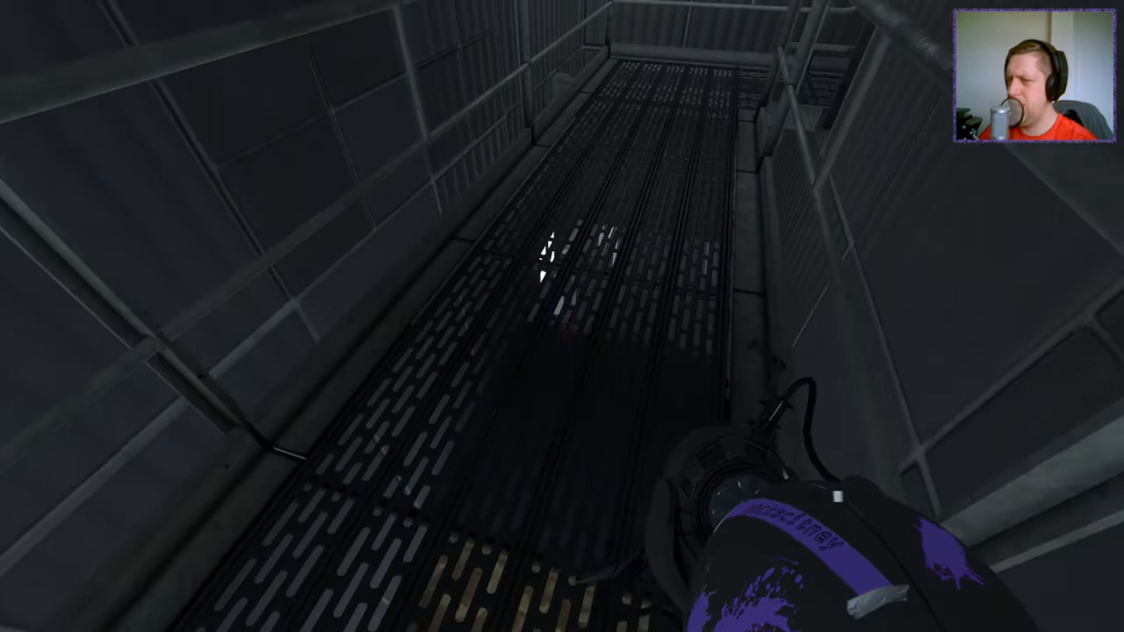
- Place a portal pair so the red laser exits the pale-wall portal across the room
click(562, 316)
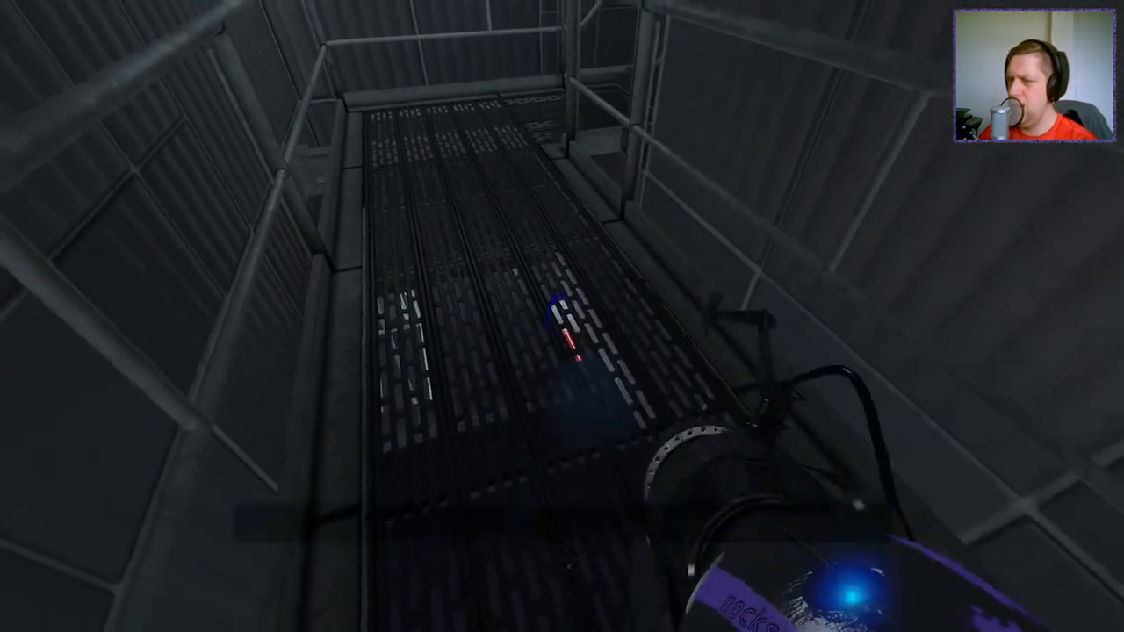
mouse_move(562, 316)
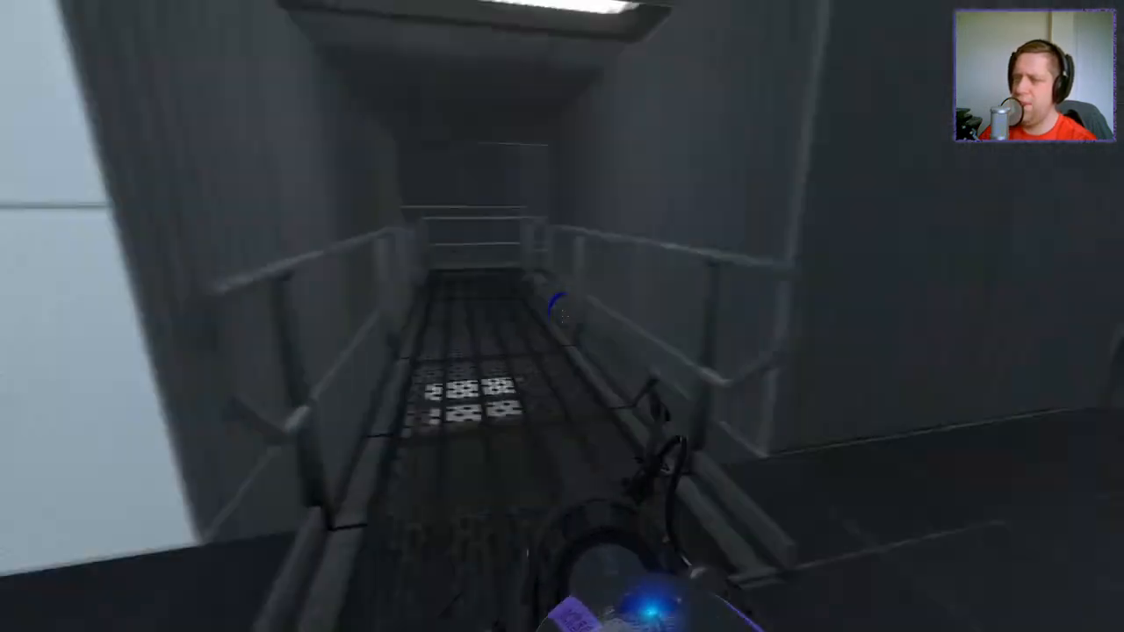
right_click(562, 316)
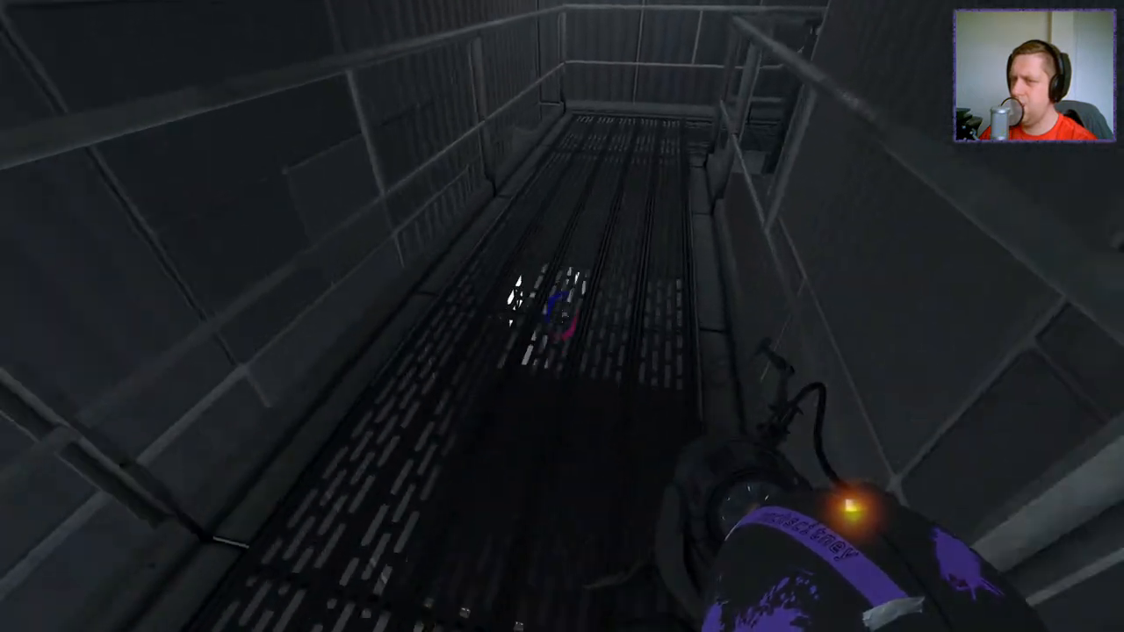
mouse_move(562, 316)
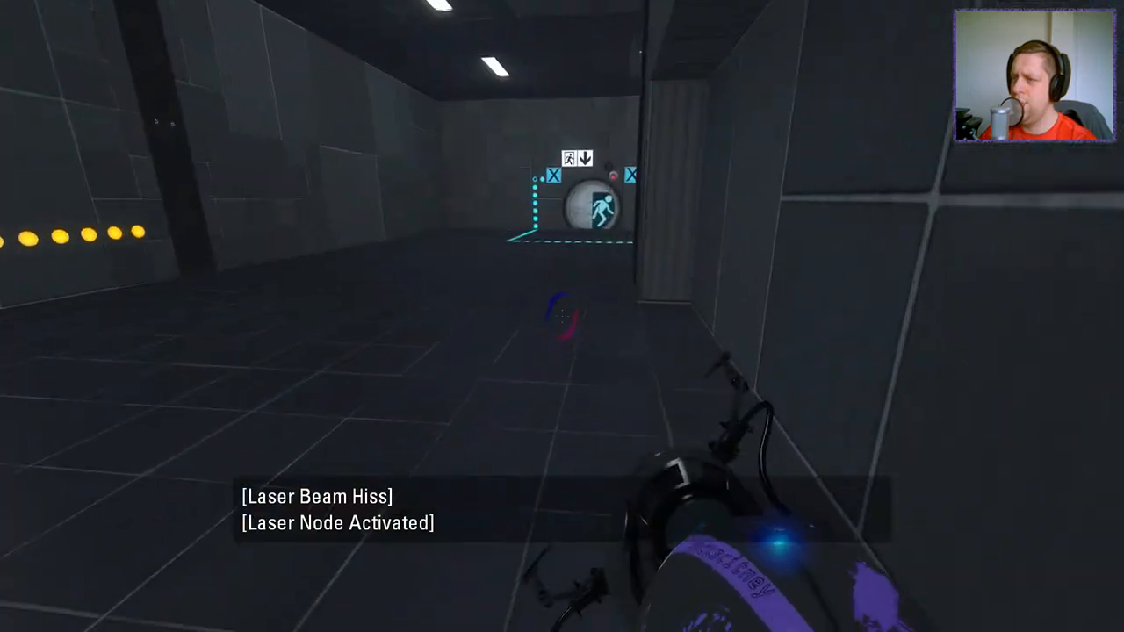
mouse_move(562, 316)
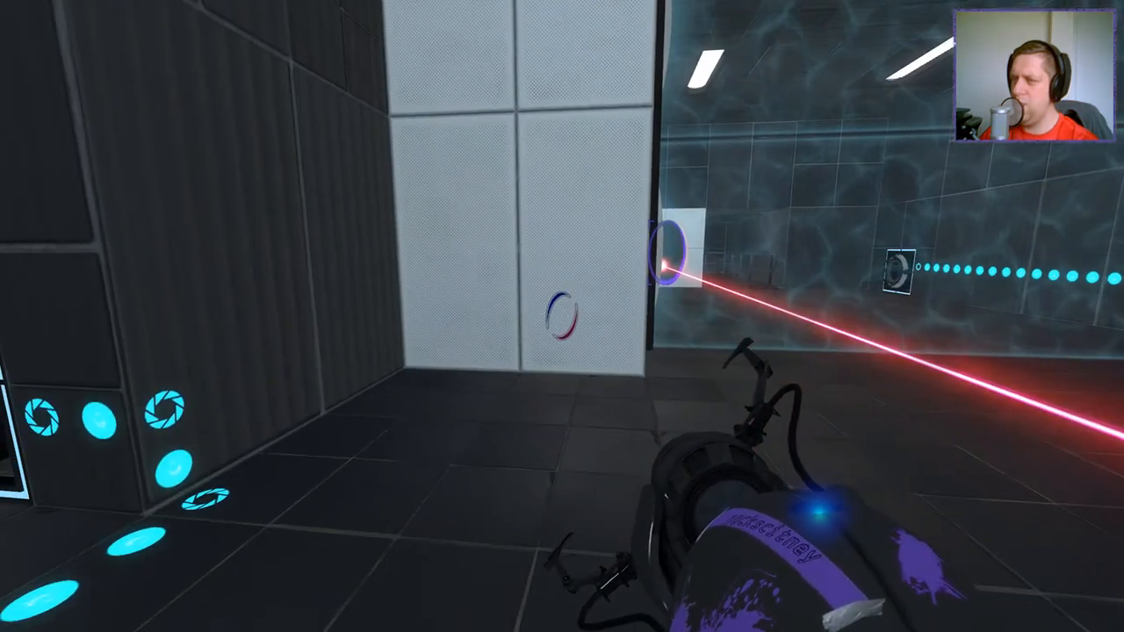
- Fire a portal onto the dark wall panel beside the laser beam
click(562, 316)
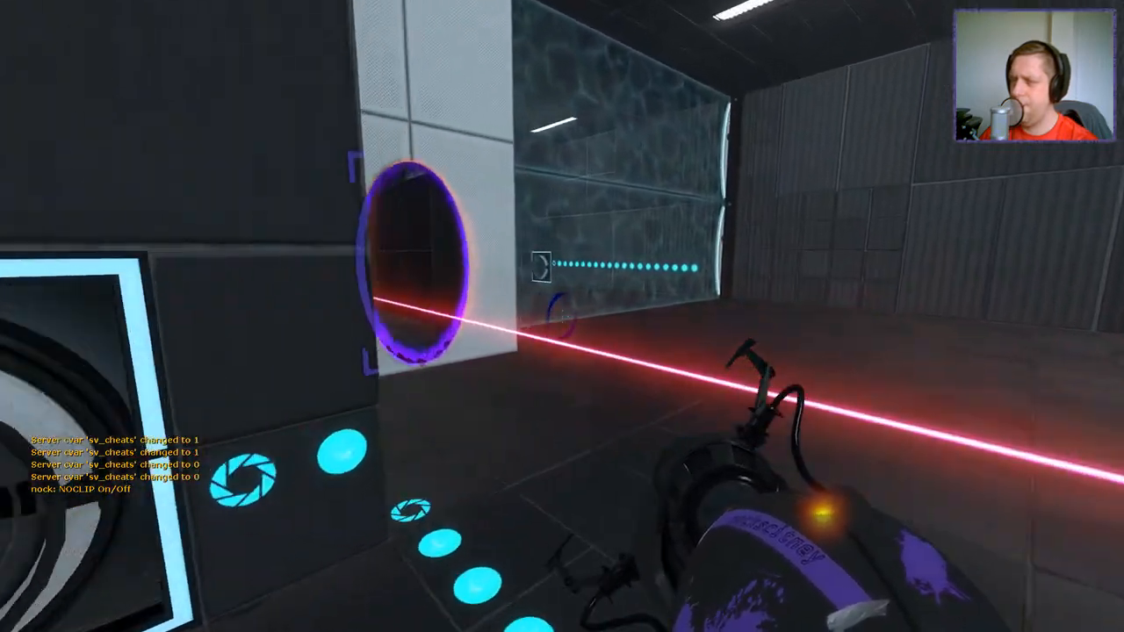
mouse_move(562, 316)
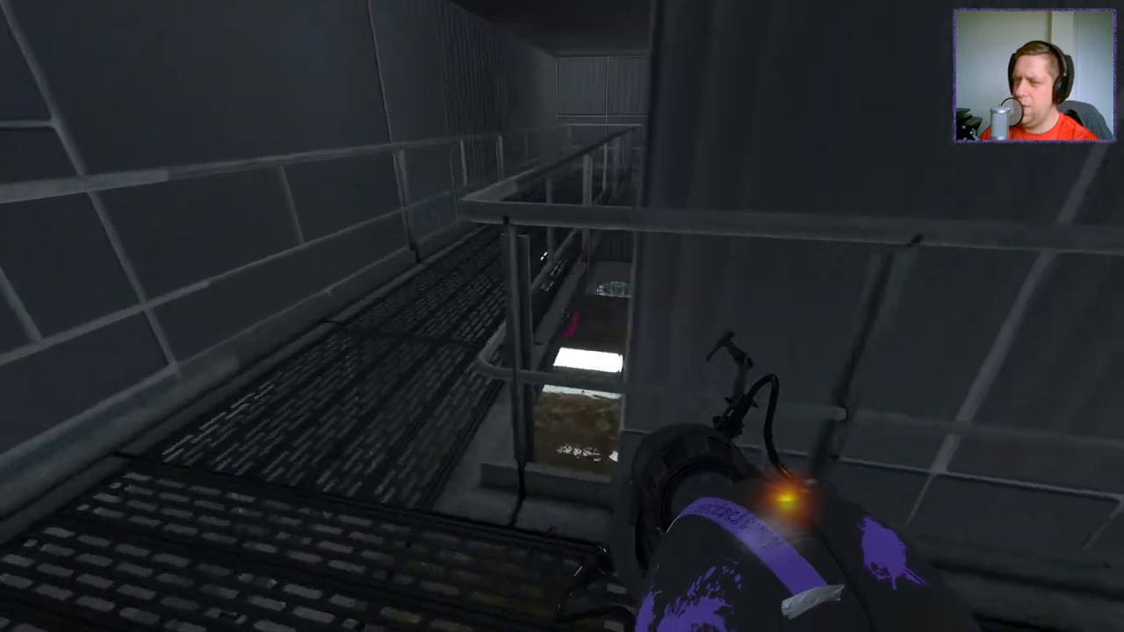
mouse_move(562, 316)
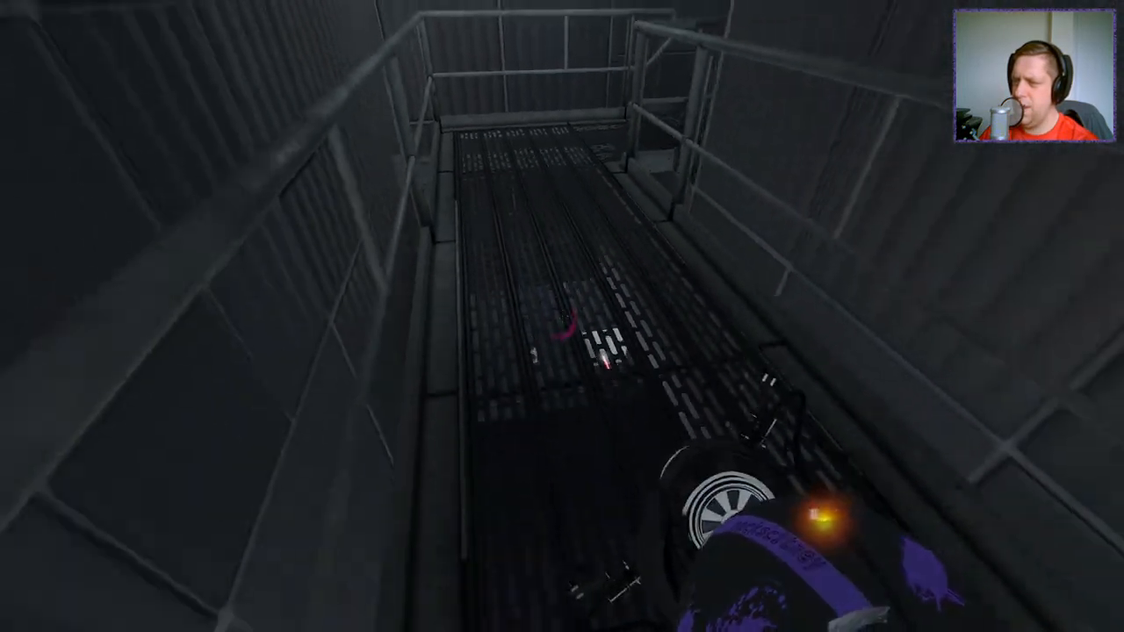
mouse_move(562, 316)
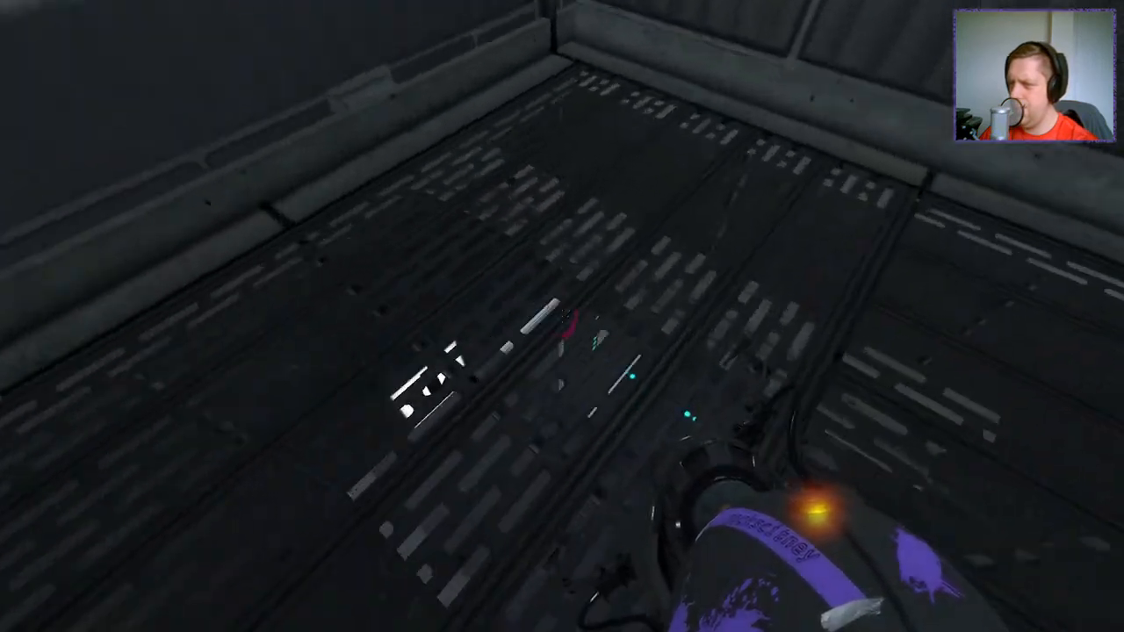
- Fire a portal from the overhead catwalks while looking down through the grating
click(562, 316)
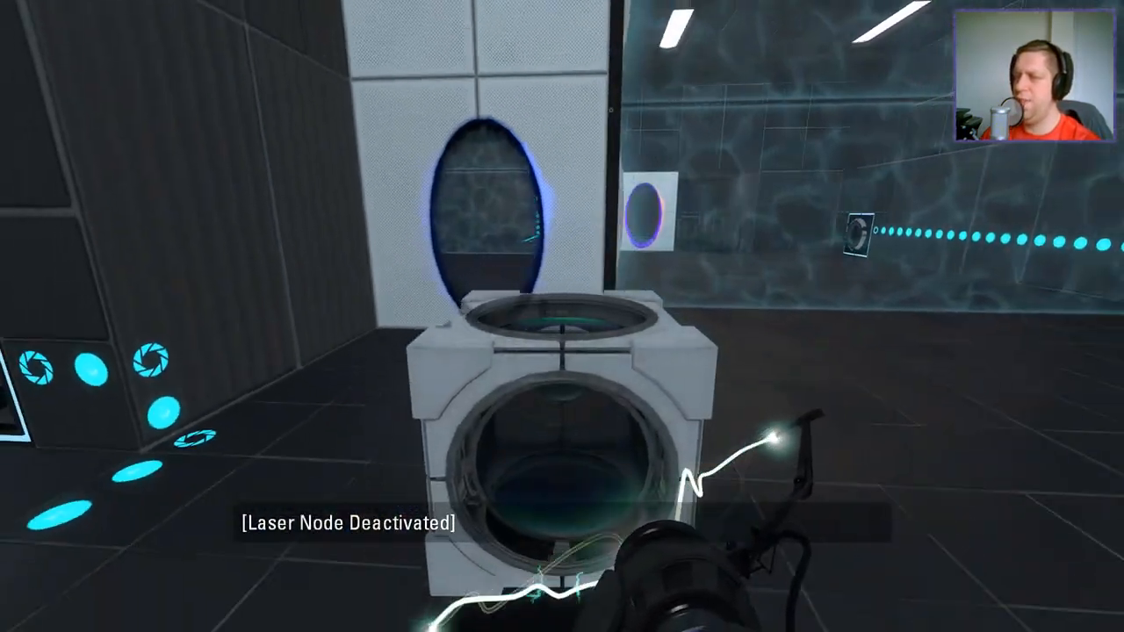
mouse_move(562, 316)
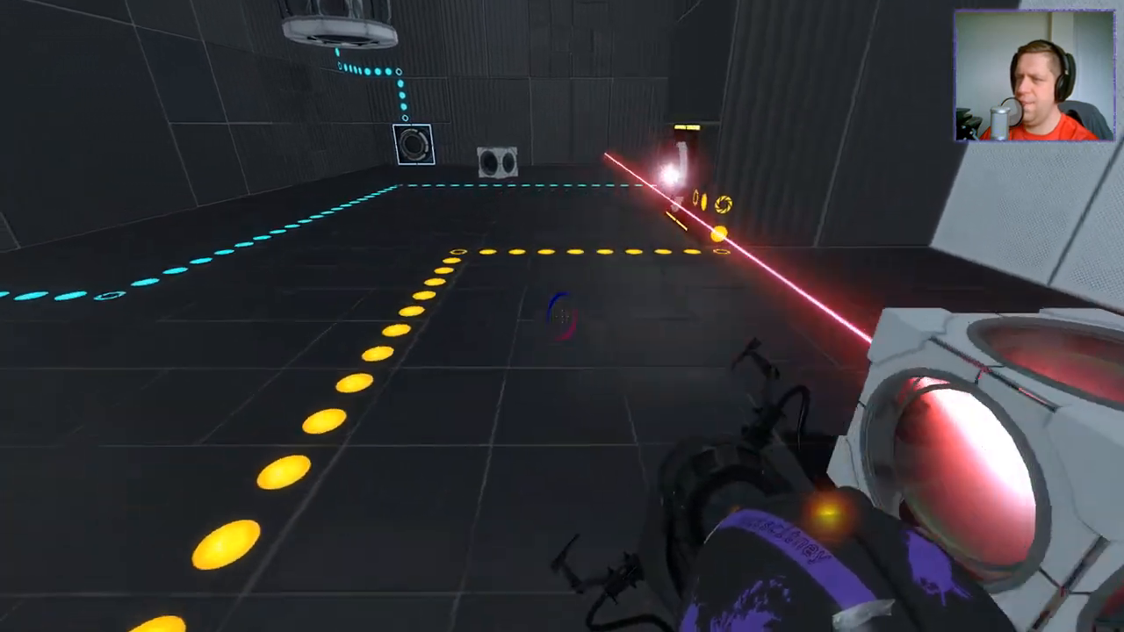
mouse_move(562, 316)
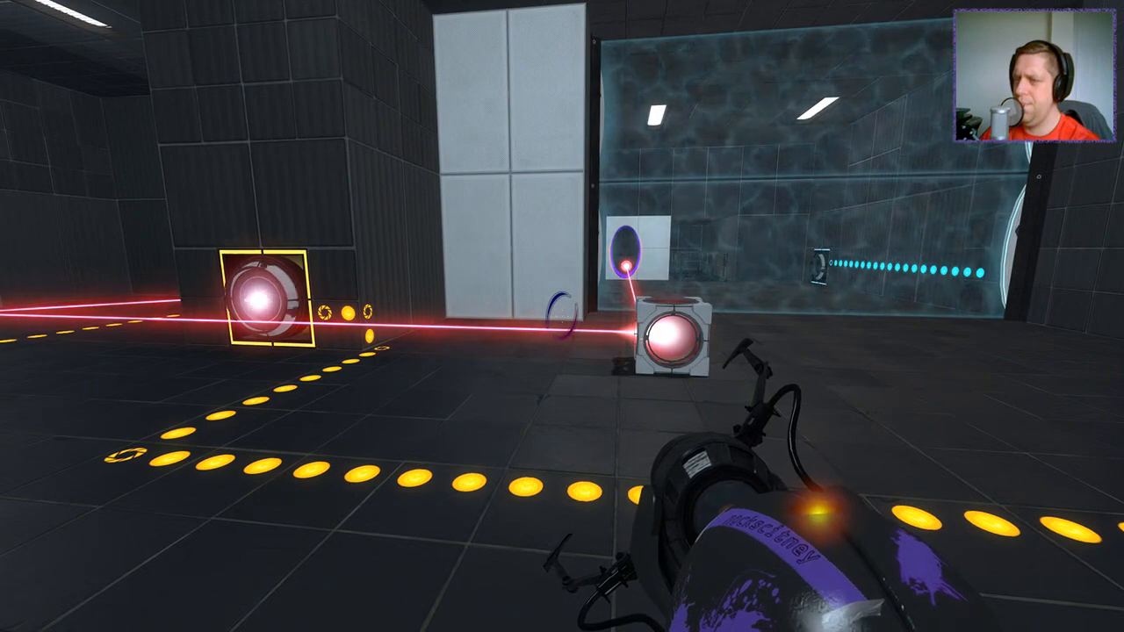
mouse_move(562, 316)
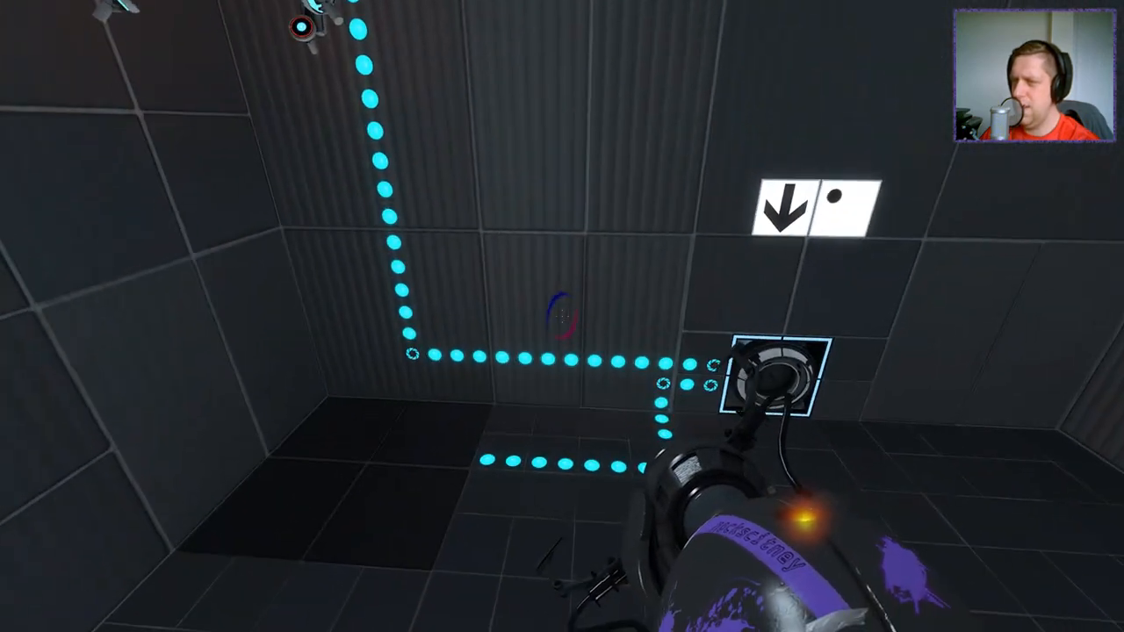
mouse_move(562, 316)
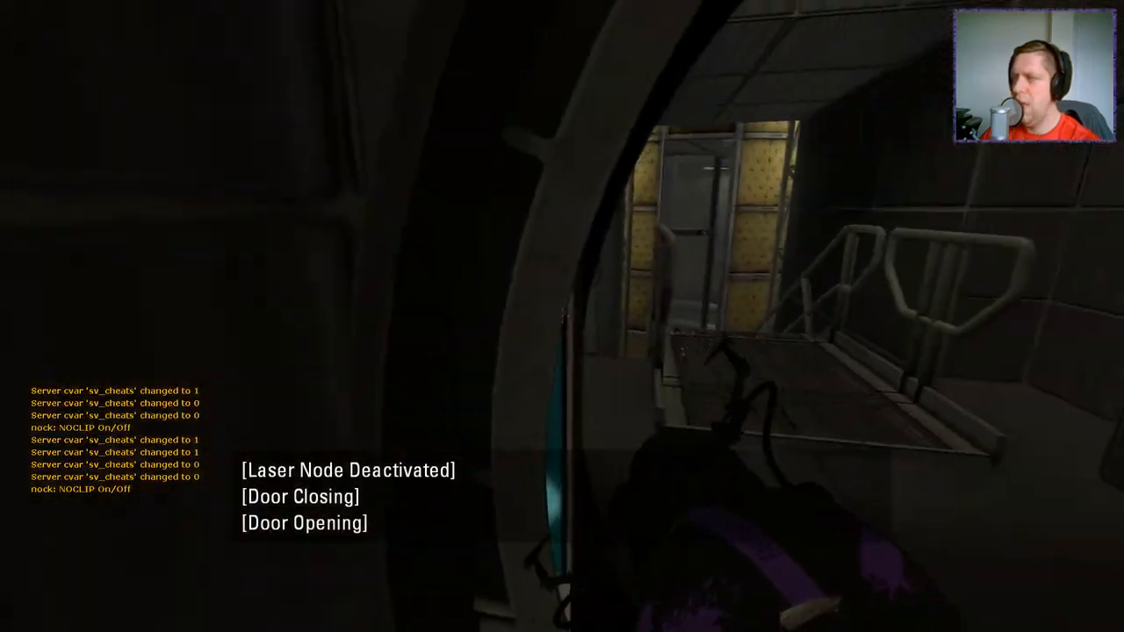
mouse_move(562, 316)
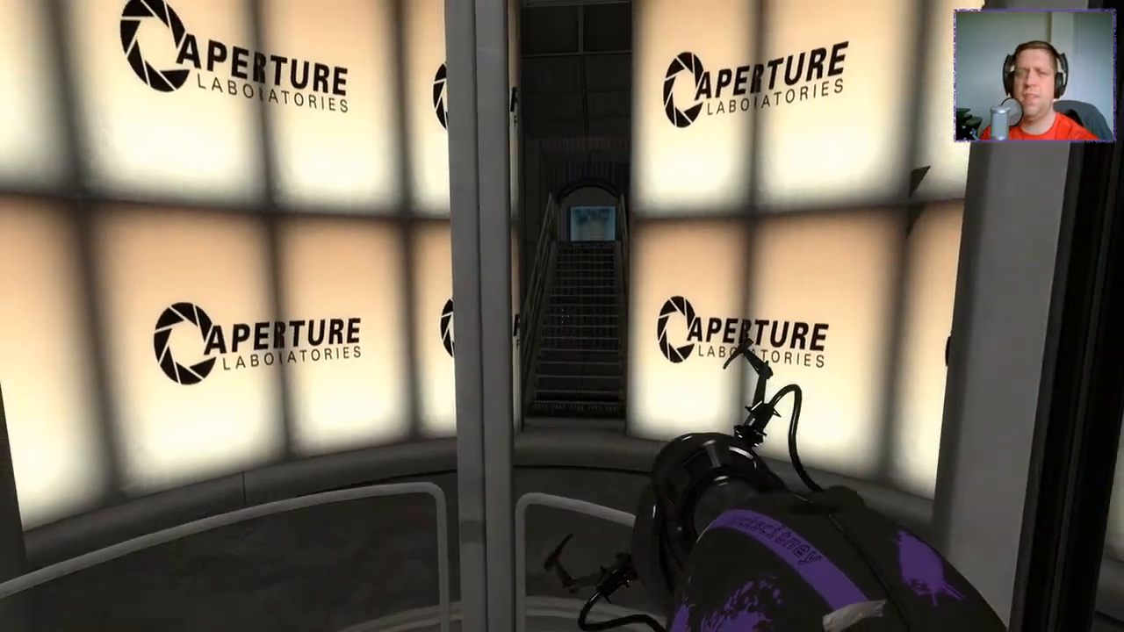
mouse_move(562, 316)
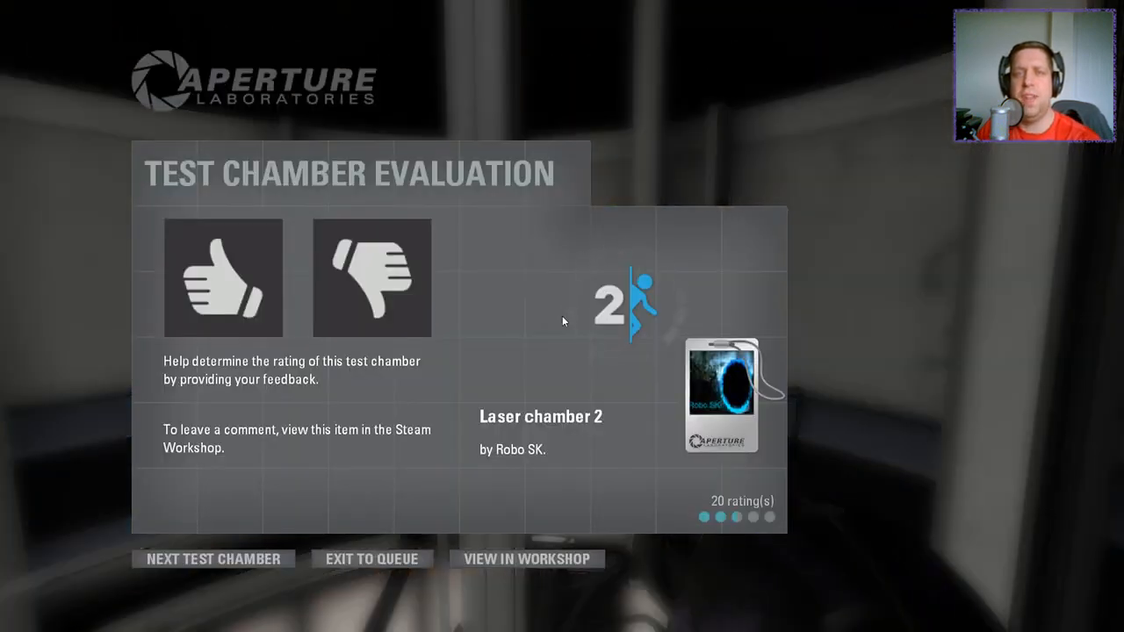
- Rate the completed Laser chamber 2 with a thumbs up on the evaluation screen
click(223, 277)
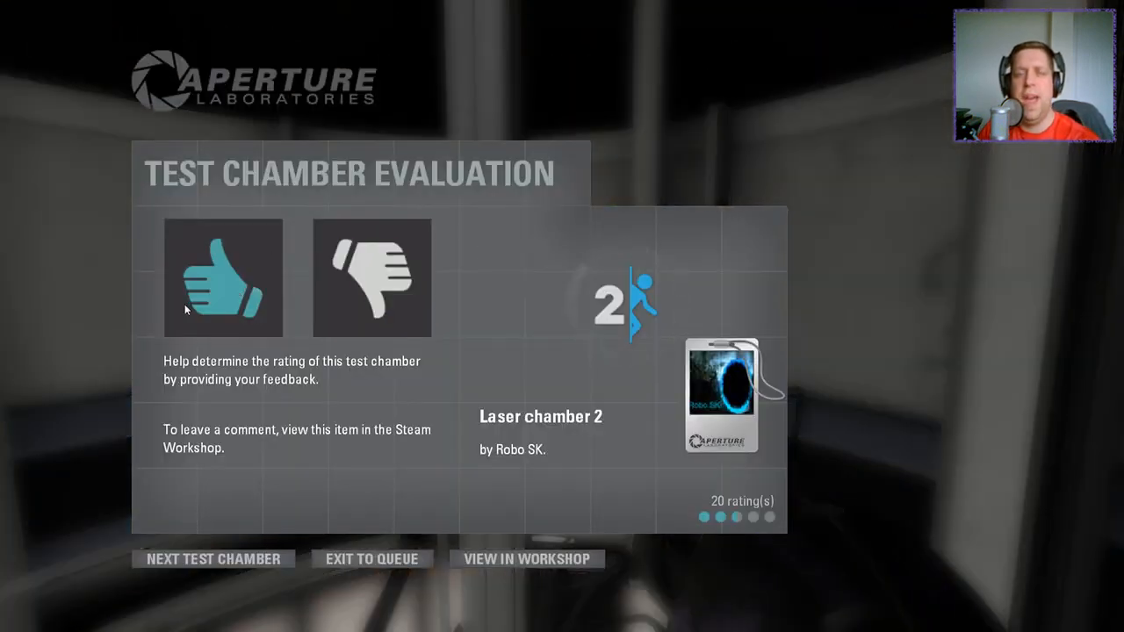